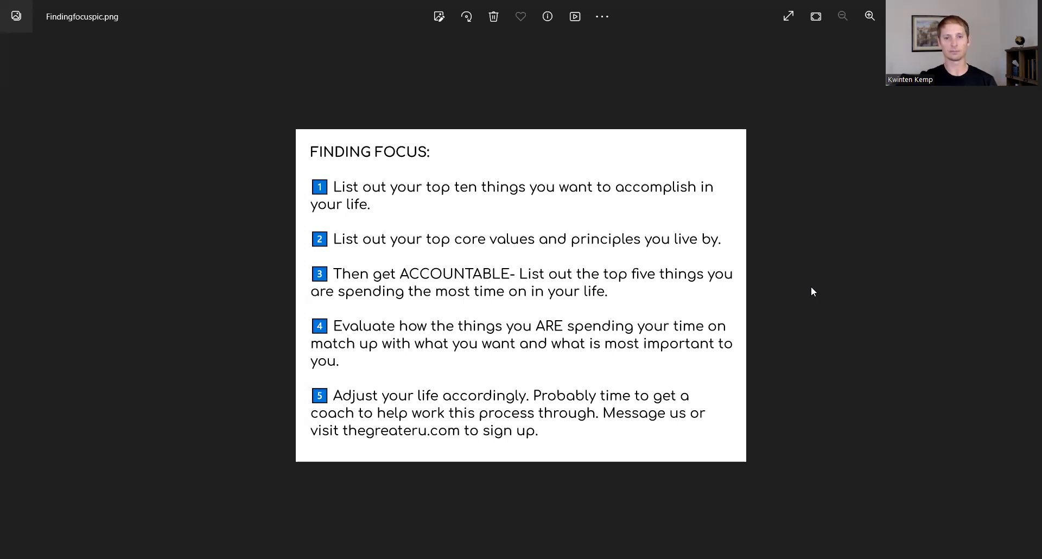
mouse_move(755, 255)
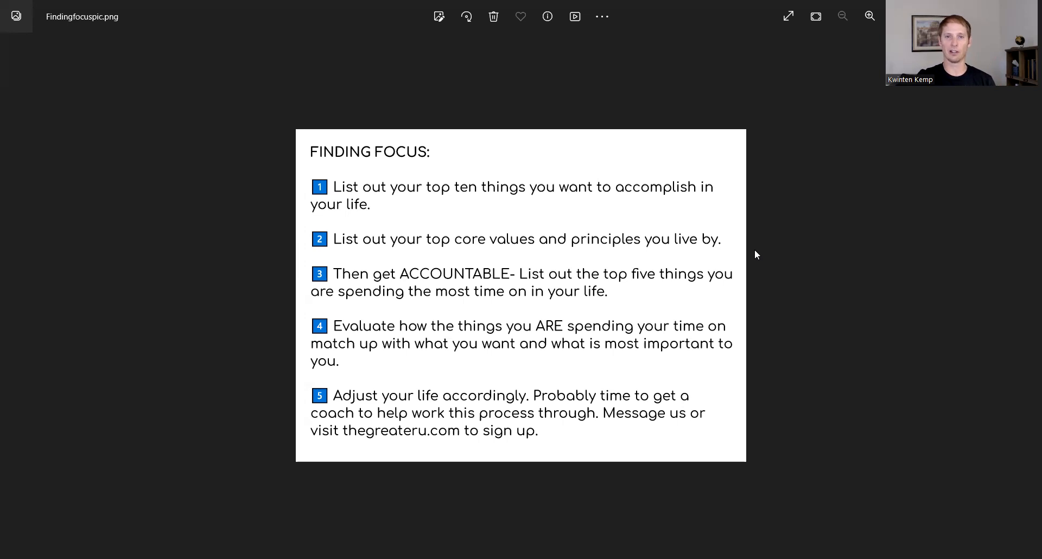
mouse_move(493, 543)
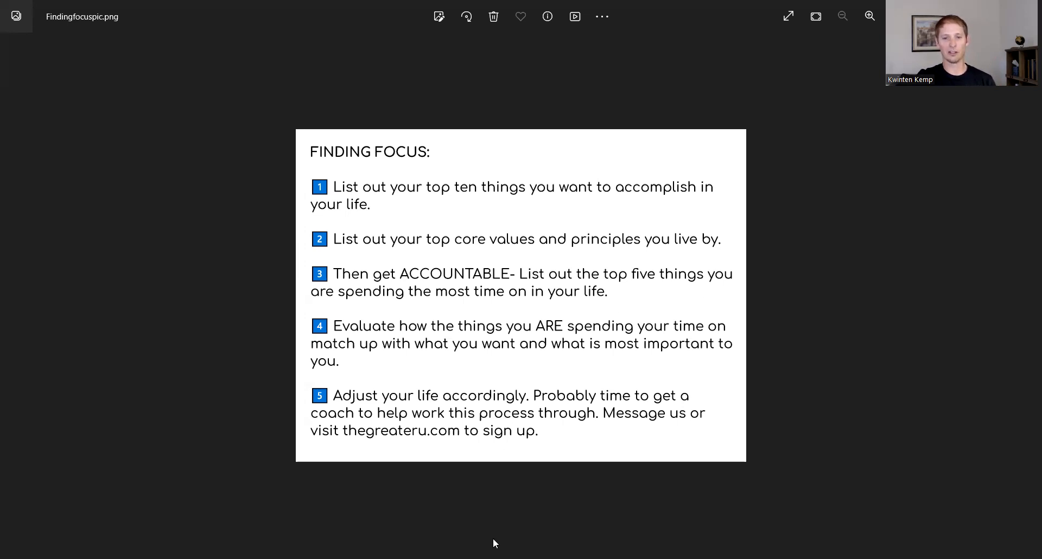